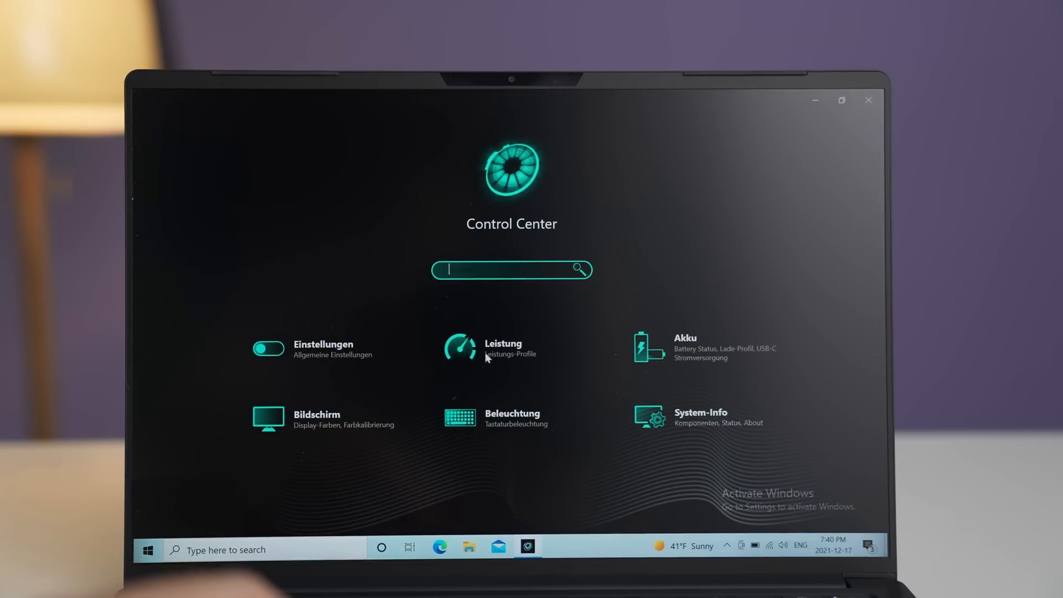
On the Leistung page, limit the Leise profile to max. 30 dB, then select Performance.
left_click(460, 347)
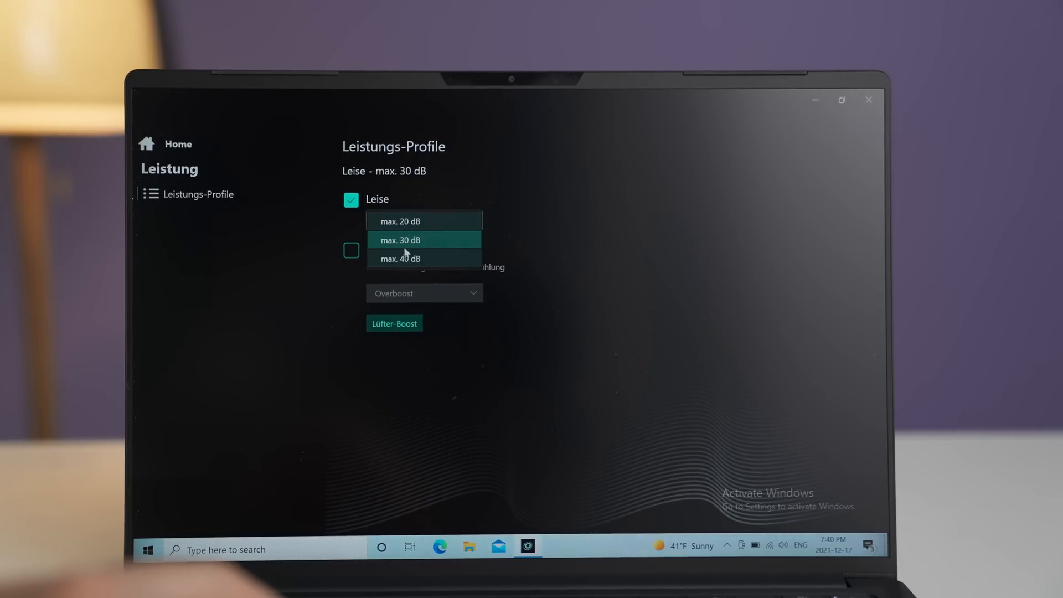
left_click(400, 258)
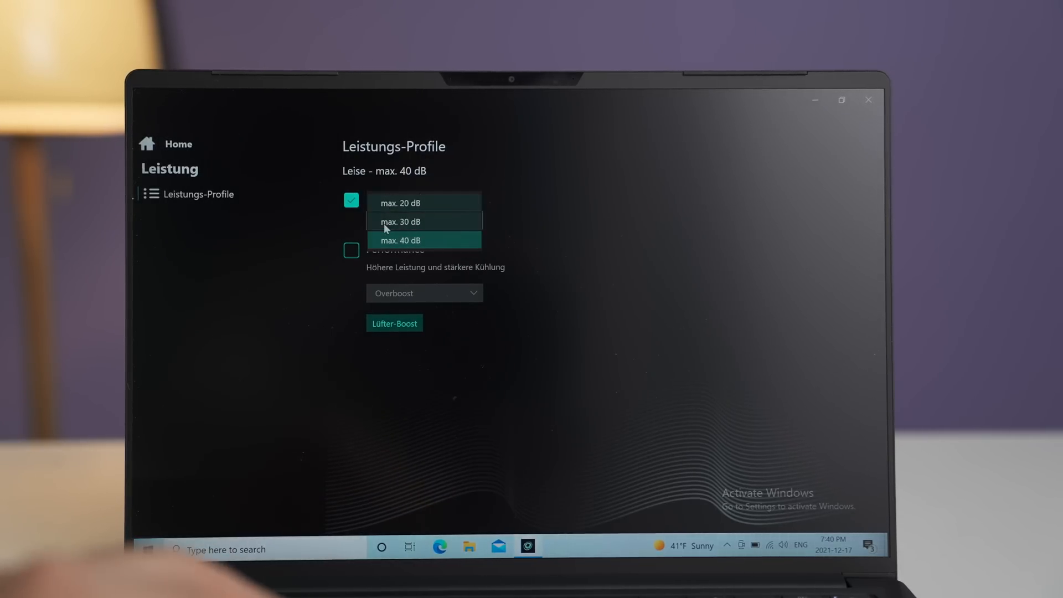
left_click(399, 221)
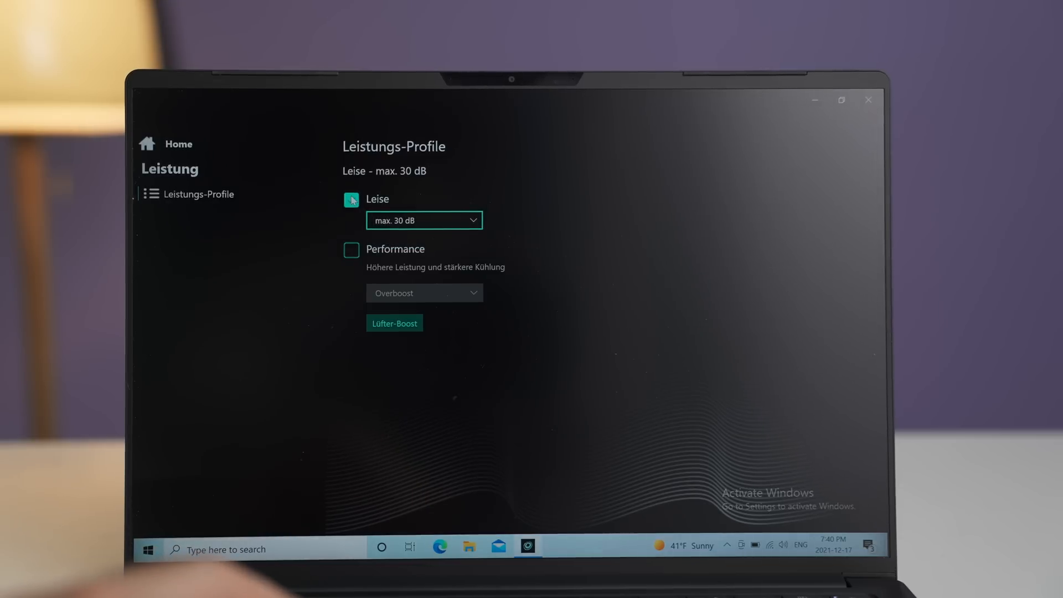
left_click(351, 249)
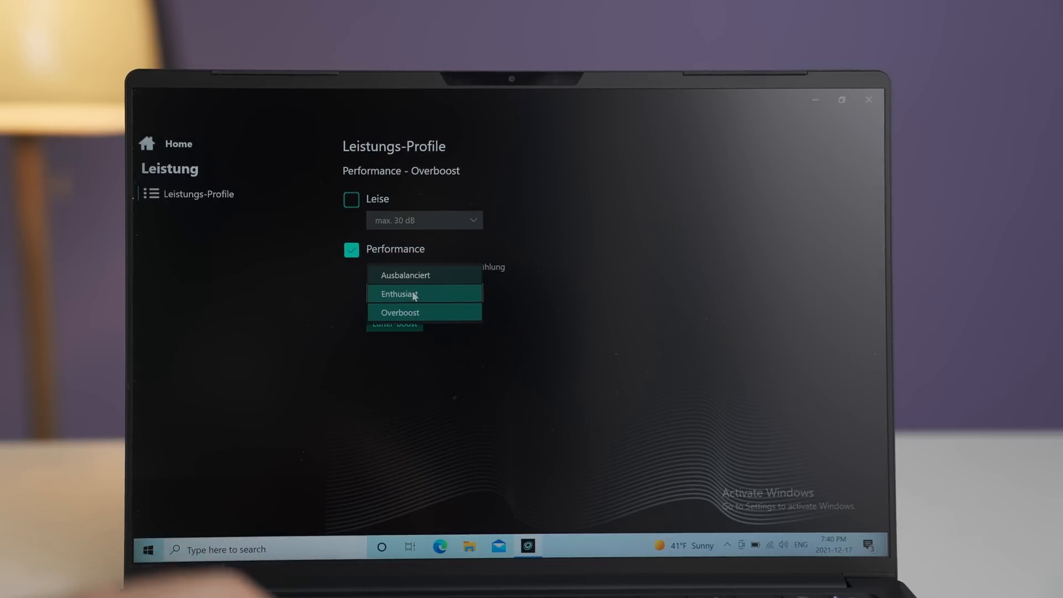